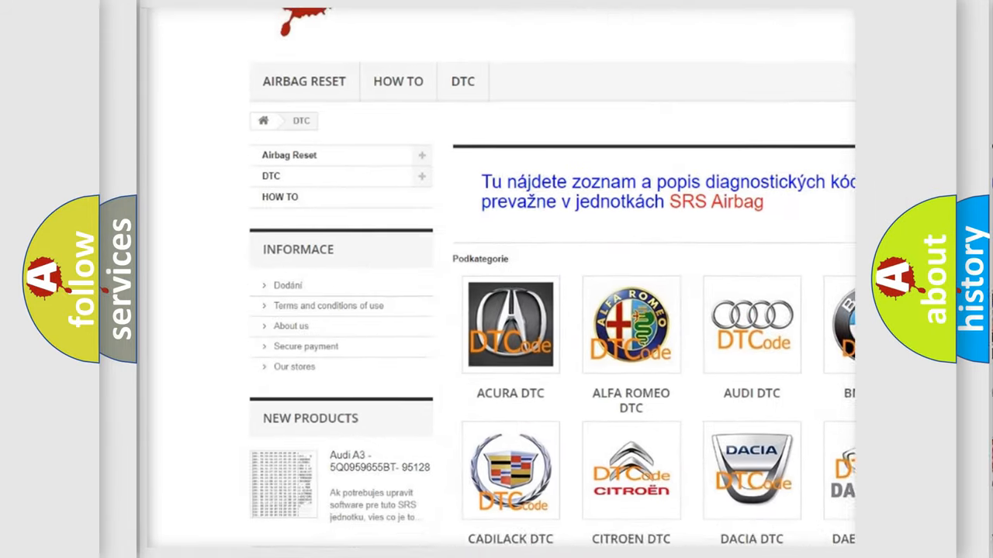
Open the AUDI DTC subcategory to list Audi fault codes.
{"action": "scroll", "scroll_direction": "down", "scroll_amount": 3}
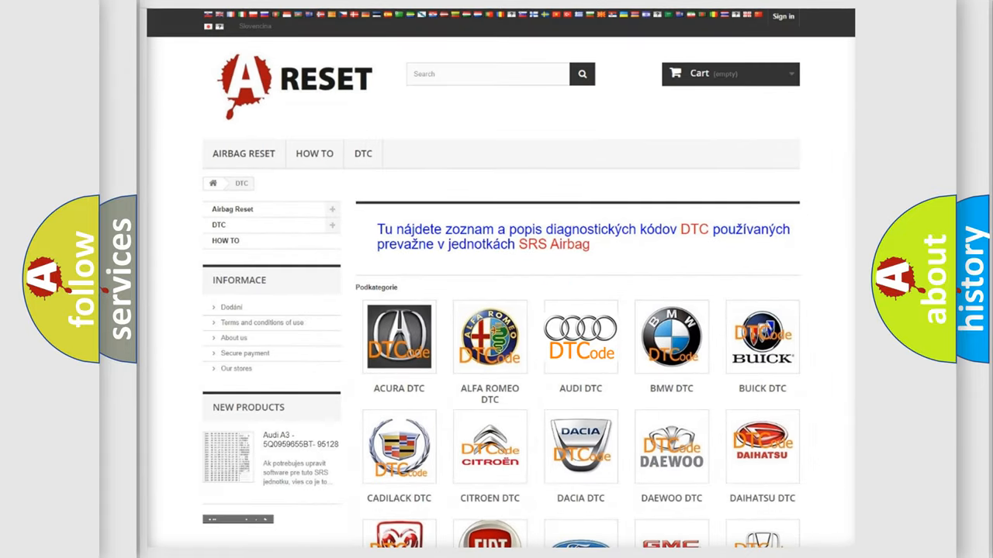
{"action": "left_click", "coordinate": [580, 336]}
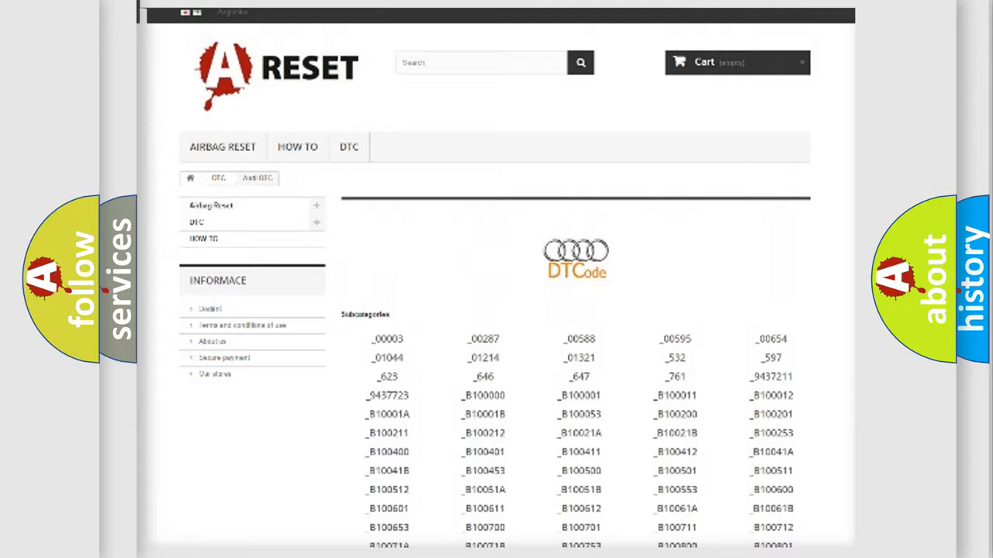